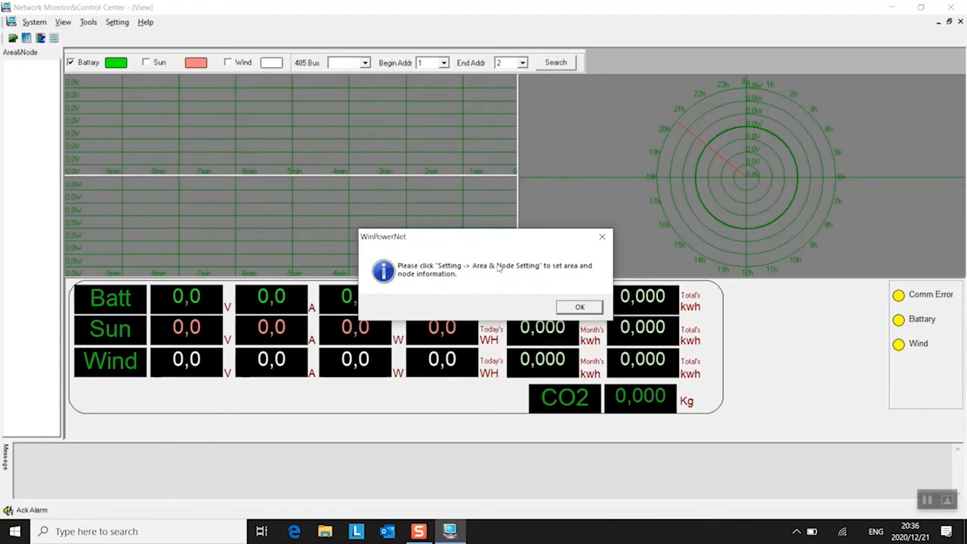
mouse_move(502, 294)
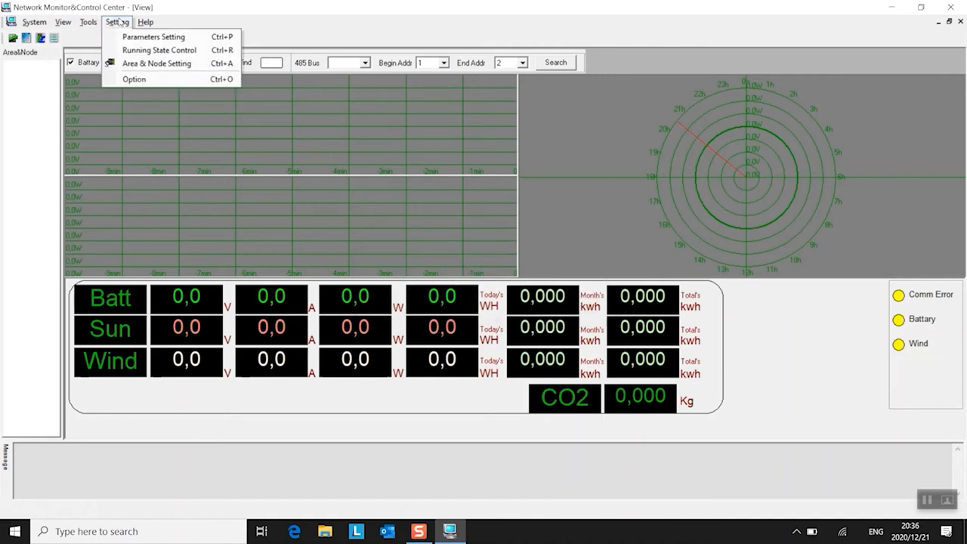
mouse_move(156, 64)
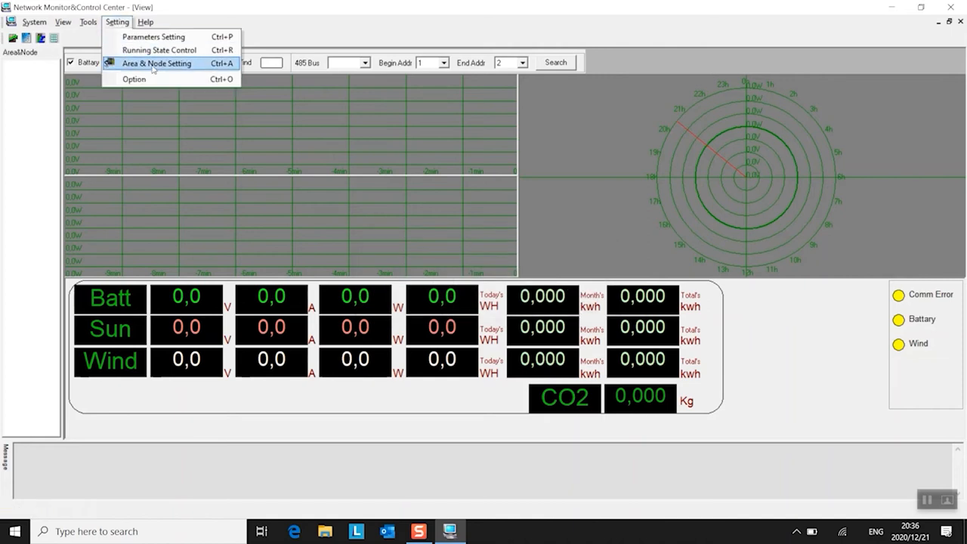
- Create a new area named 'Laptop' in Area & Node Setting
left_click(156, 63)
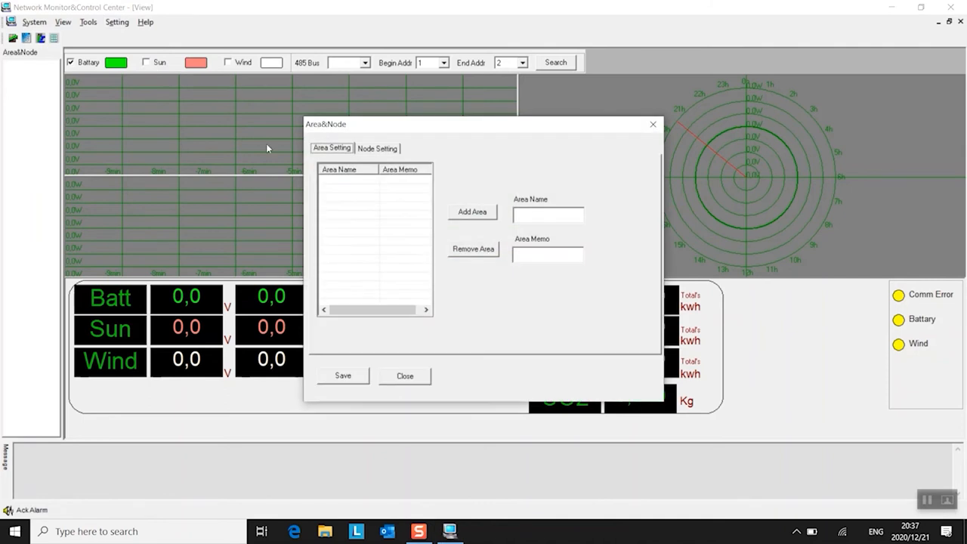
left_click(547, 216)
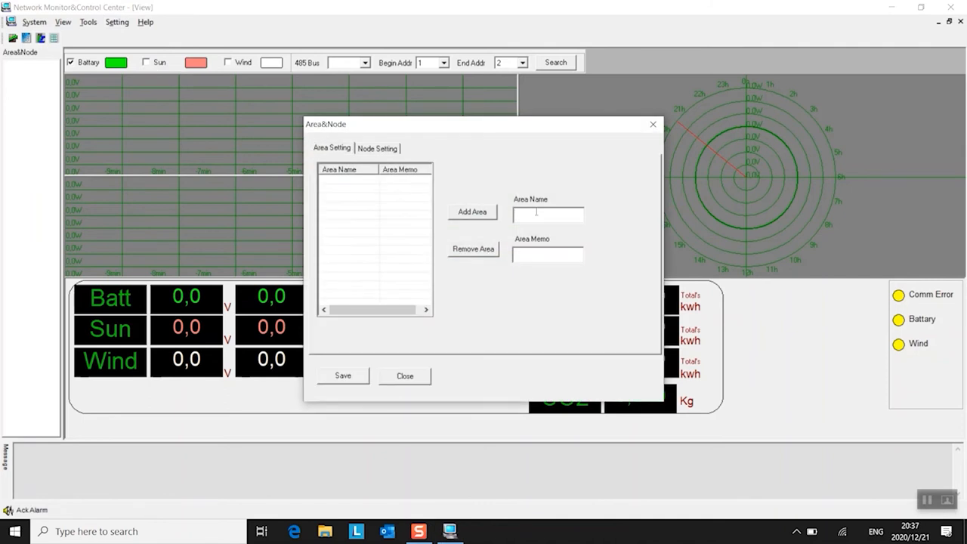
type("Lapto")
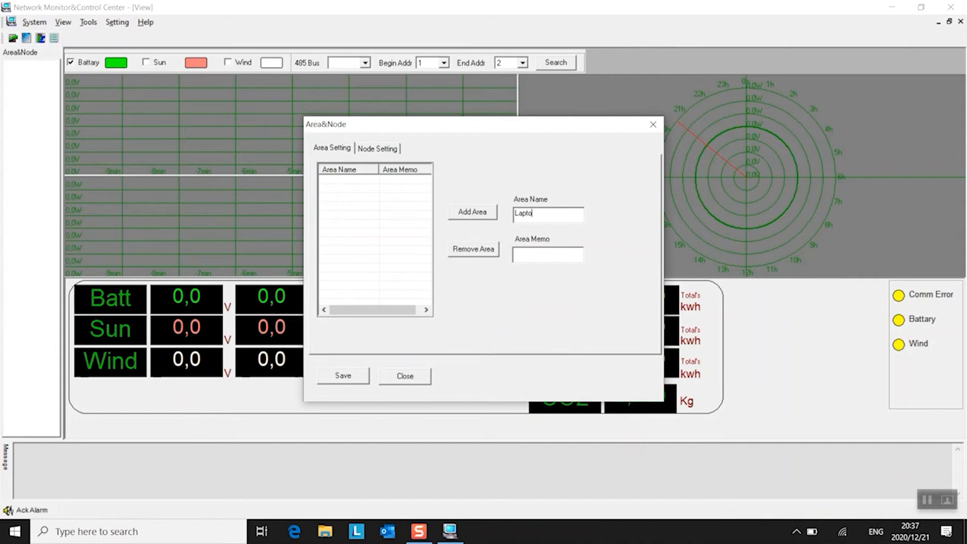
left_click(472, 212)
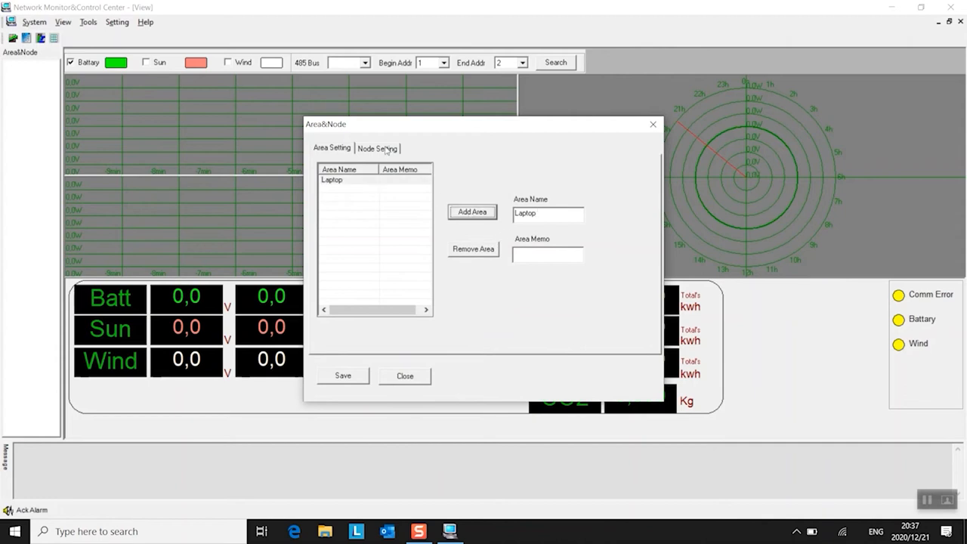
- Add node WWS_Seires with Com interface on COM7 to Laptop, then save and confirm
left_click(377, 147)
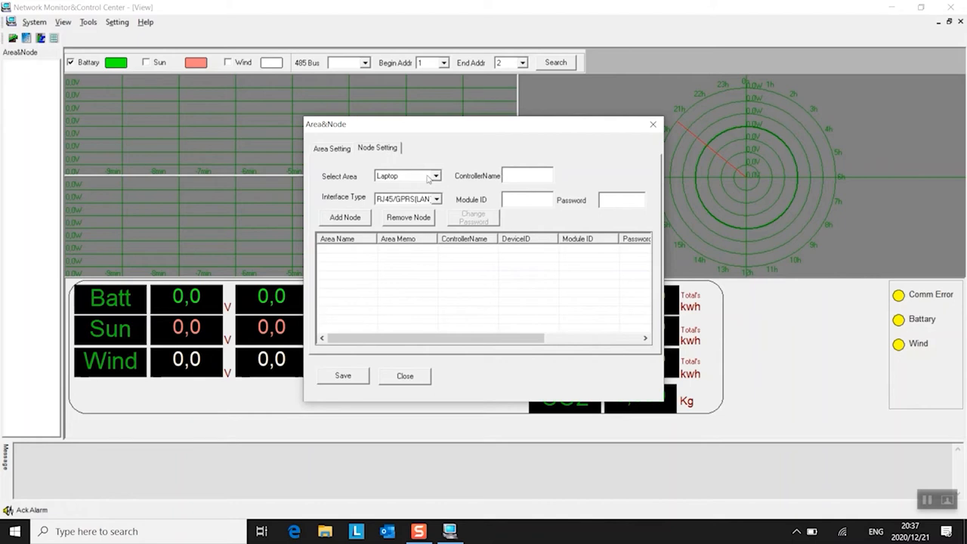
left_click(407, 175)
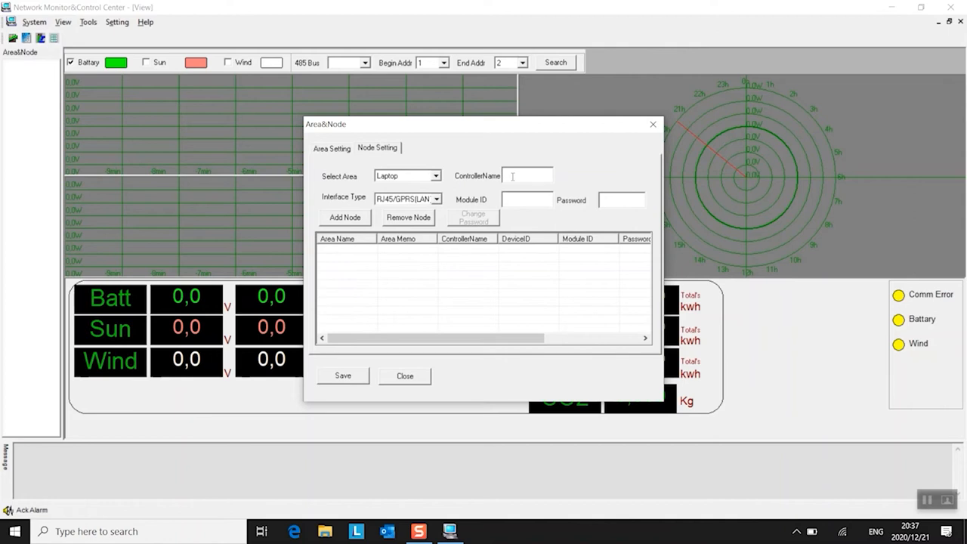
type("WWS_Seires")
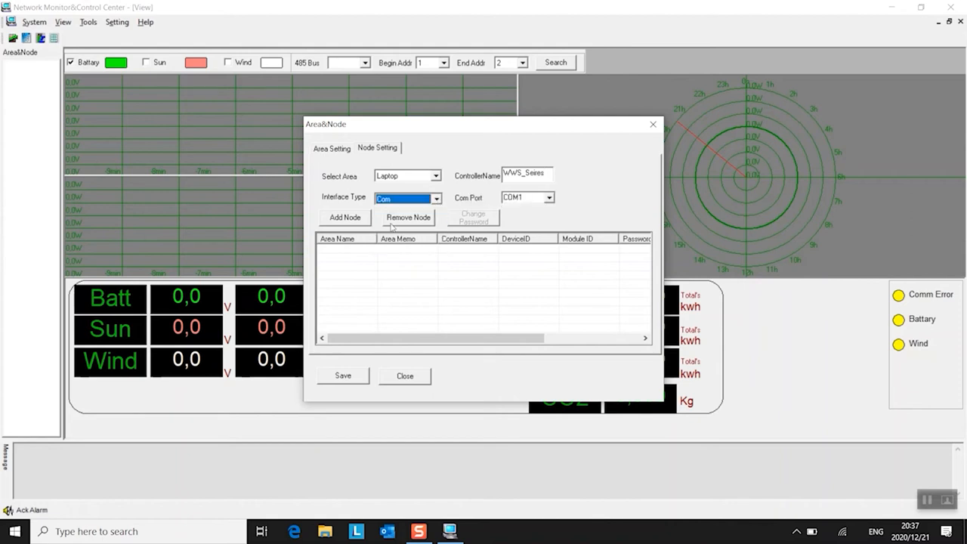
left_click(549, 197)
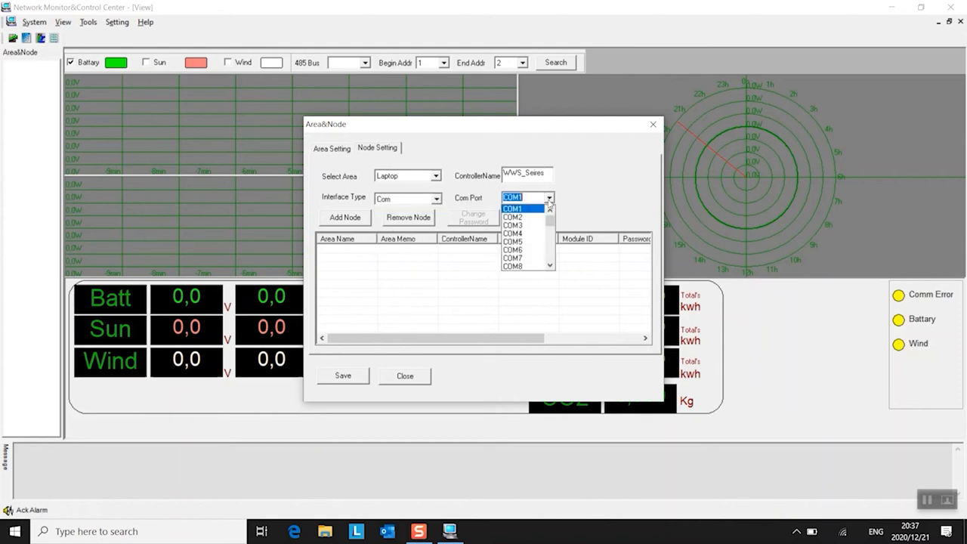
left_click(513, 257)
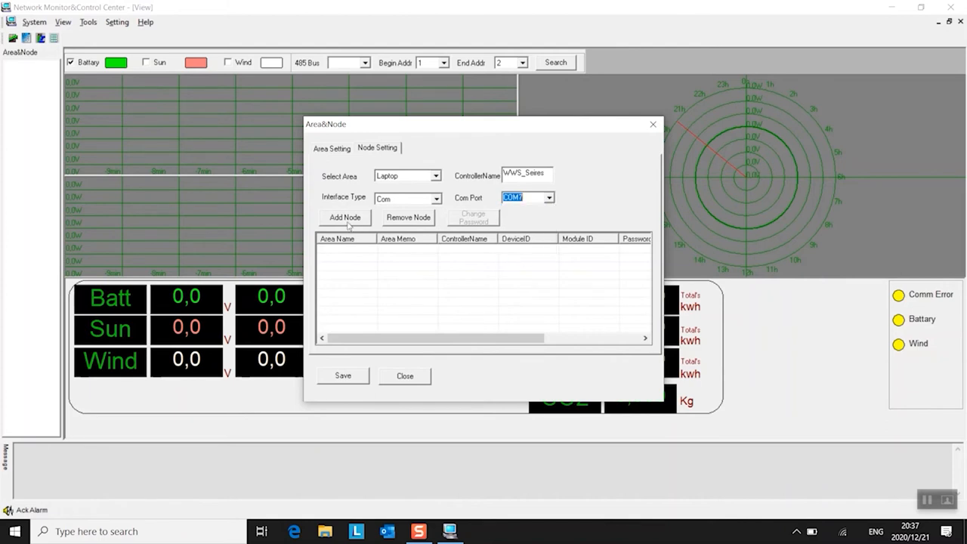
left_click(344, 217)
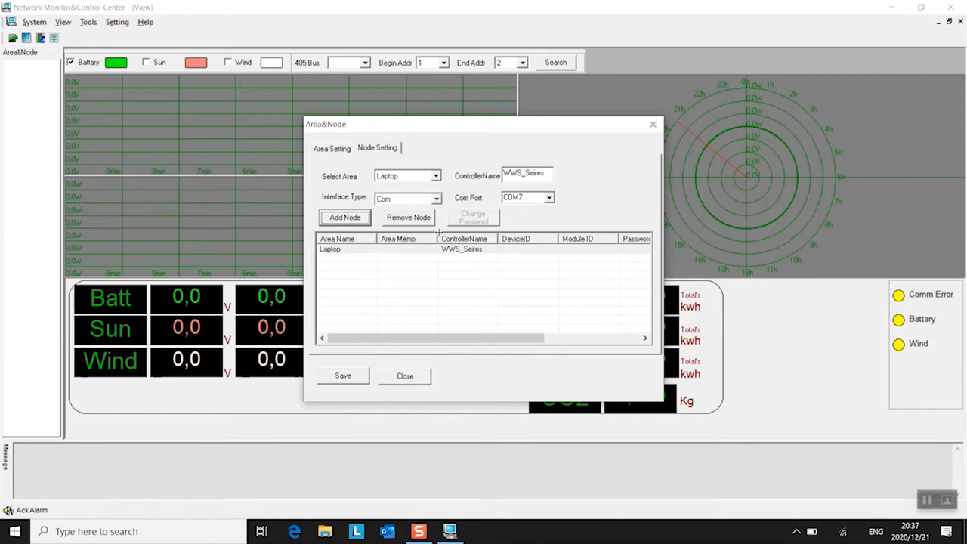
mouse_move(468, 280)
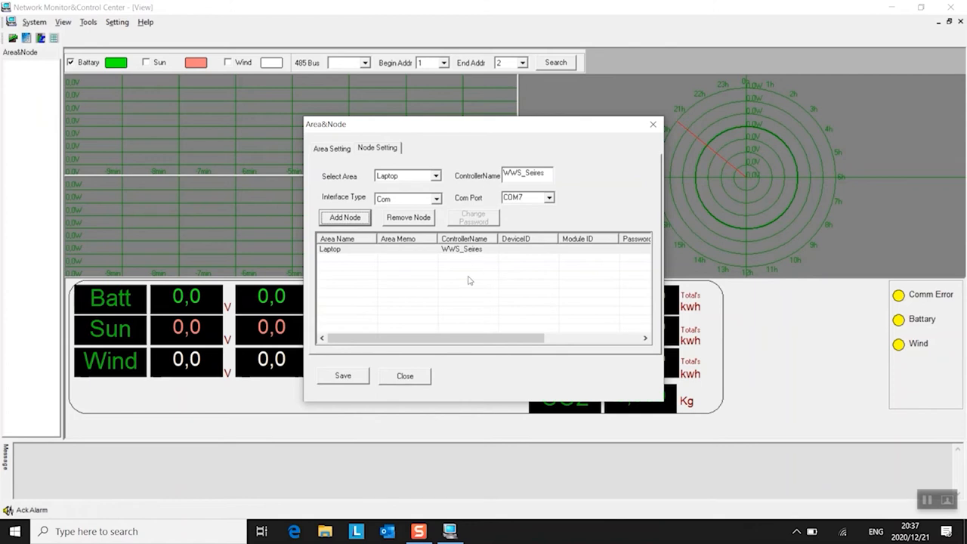
mouse_move(355, 380)
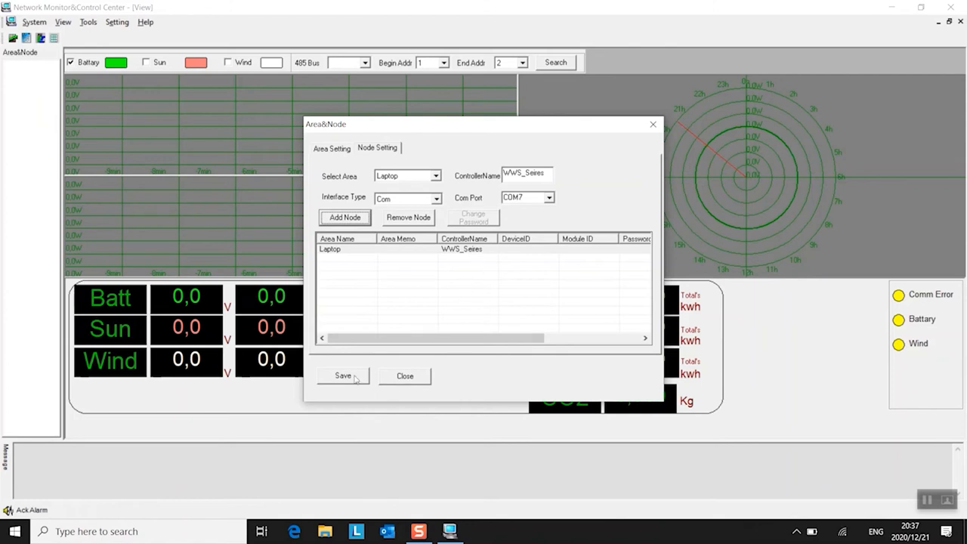
left_click(343, 375)
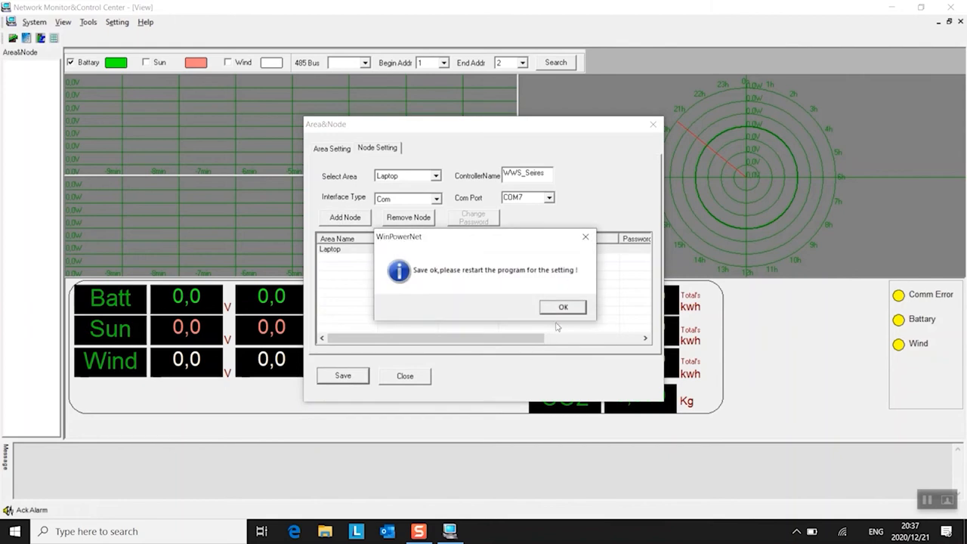
mouse_move(564, 313)
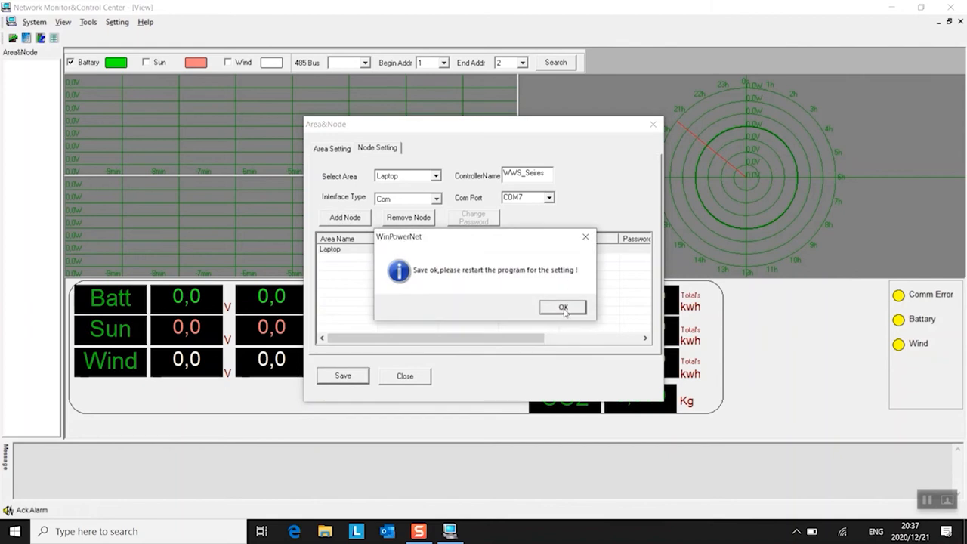
left_click(562, 307)
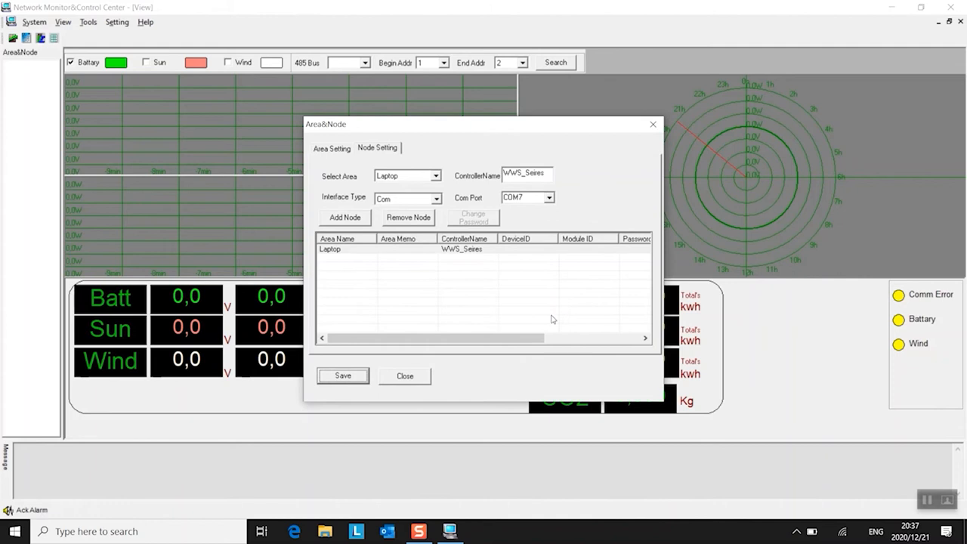
- Close the Area & Node dialog and relaunch WinPowerNet from its desktop icon
left_click(404, 376)
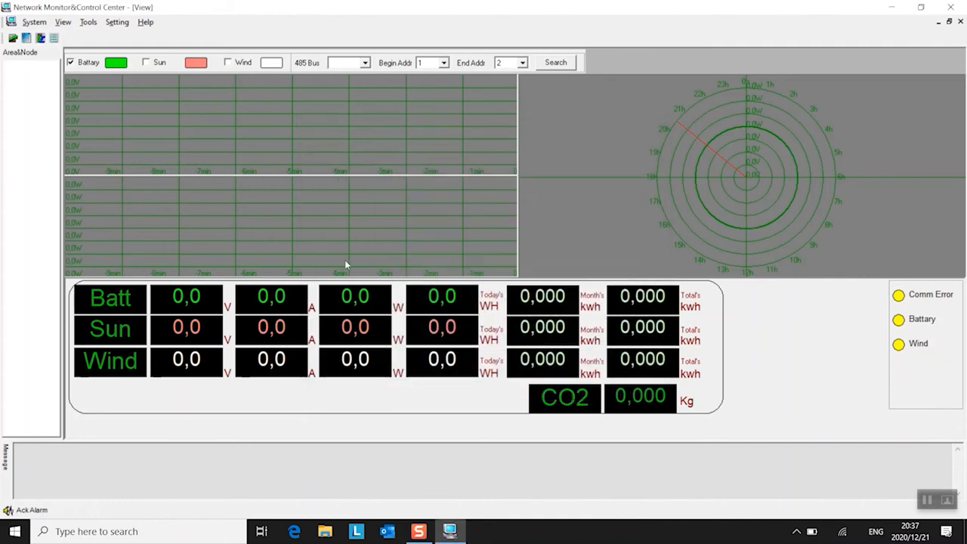
mouse_move(141, 55)
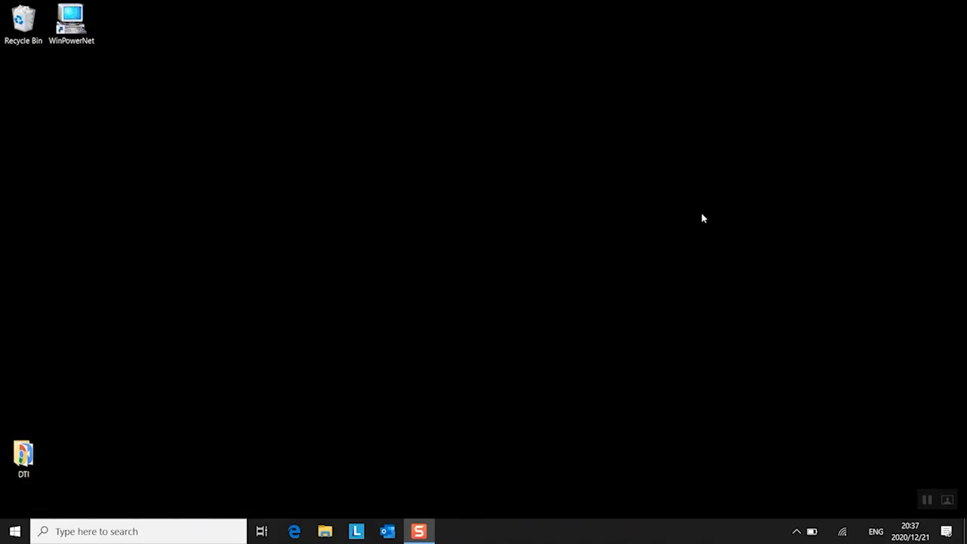
left_click(72, 19)
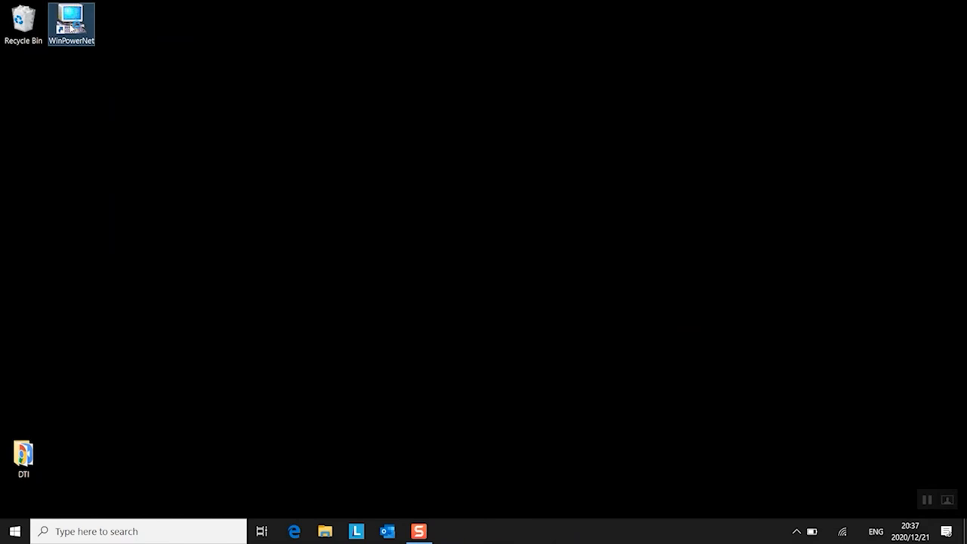
double_click(71, 23)
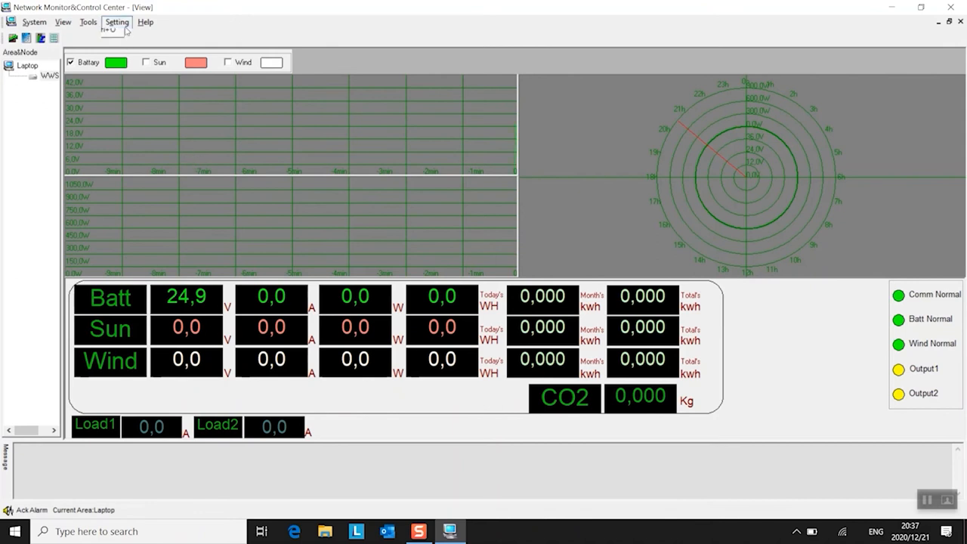
- Switch user to admin with its password and acknowledge the login success
left_click(117, 21)
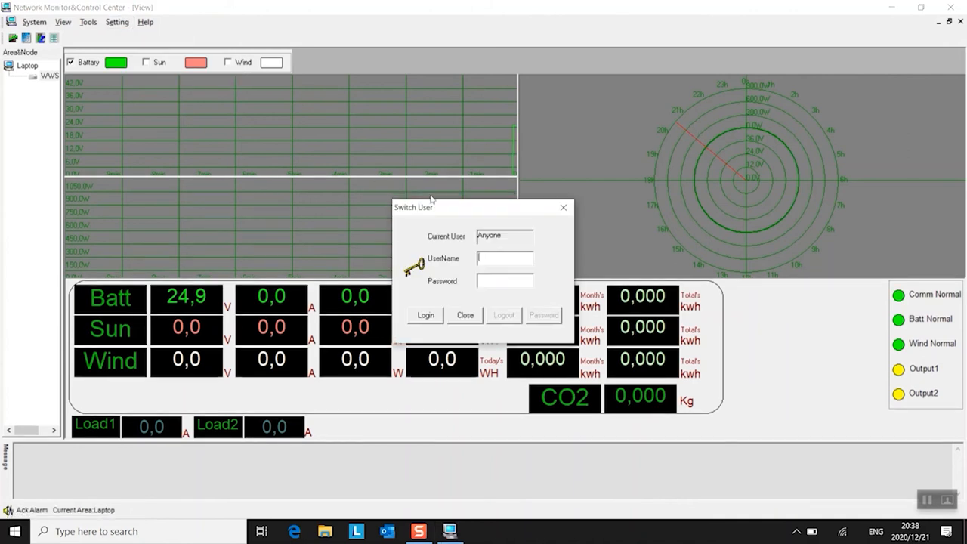
type("4")
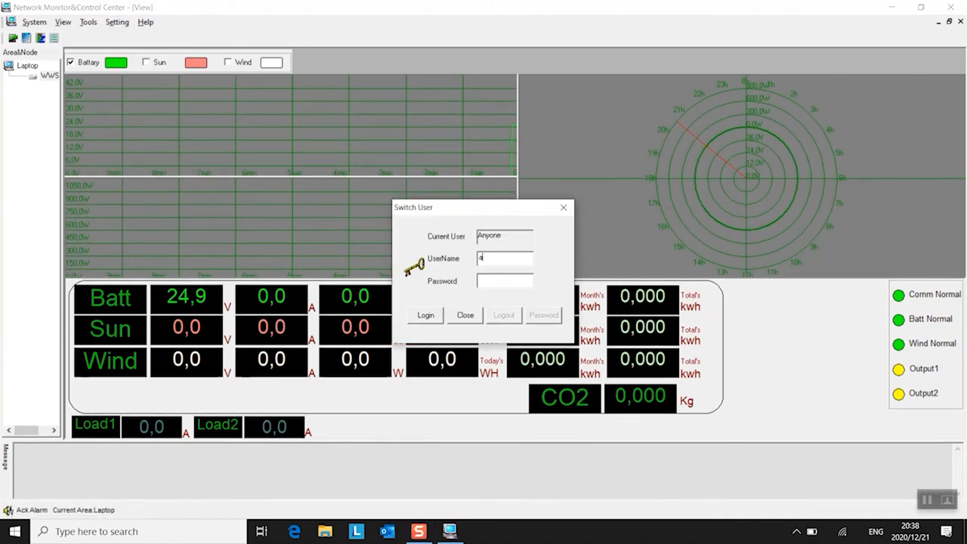
type("dmin")
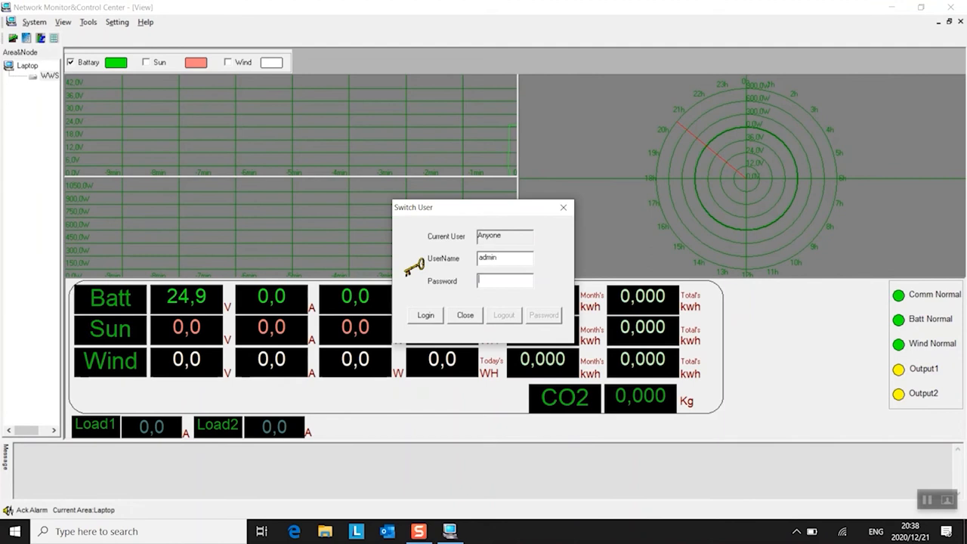
type("****")
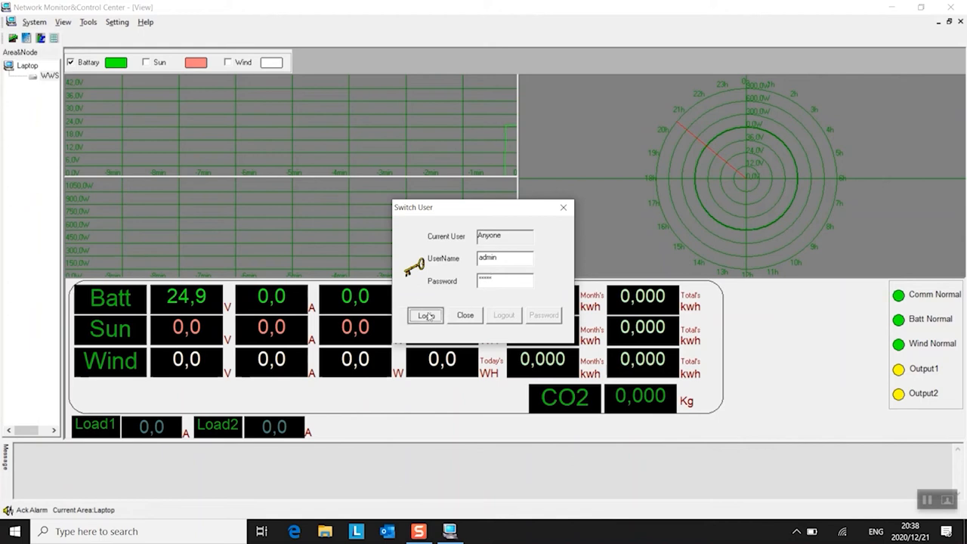
left_click(426, 315)
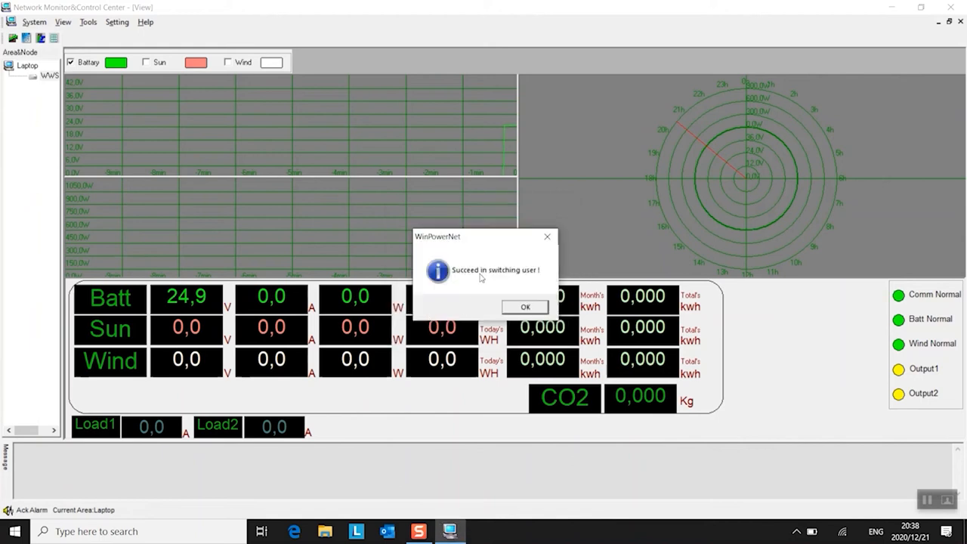
left_click(524, 307)
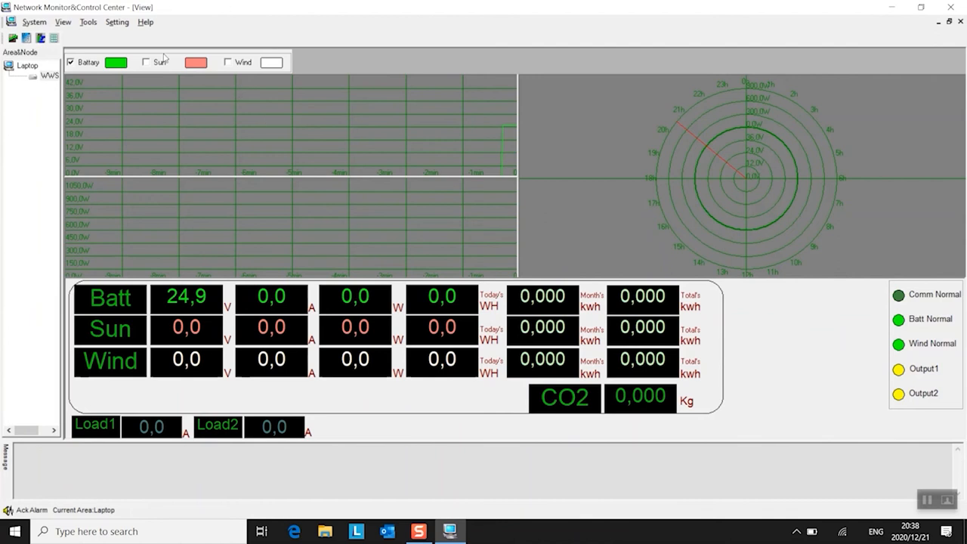
- Connect Parameters Setting to WWS_Seires and enter Release Volt 27 with English LED display
left_click(117, 21)
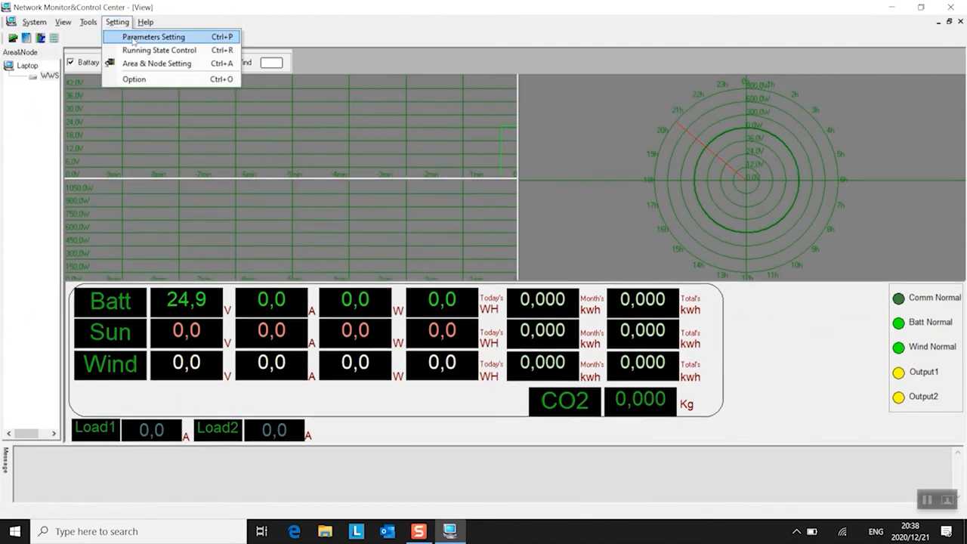
left_click(152, 36)
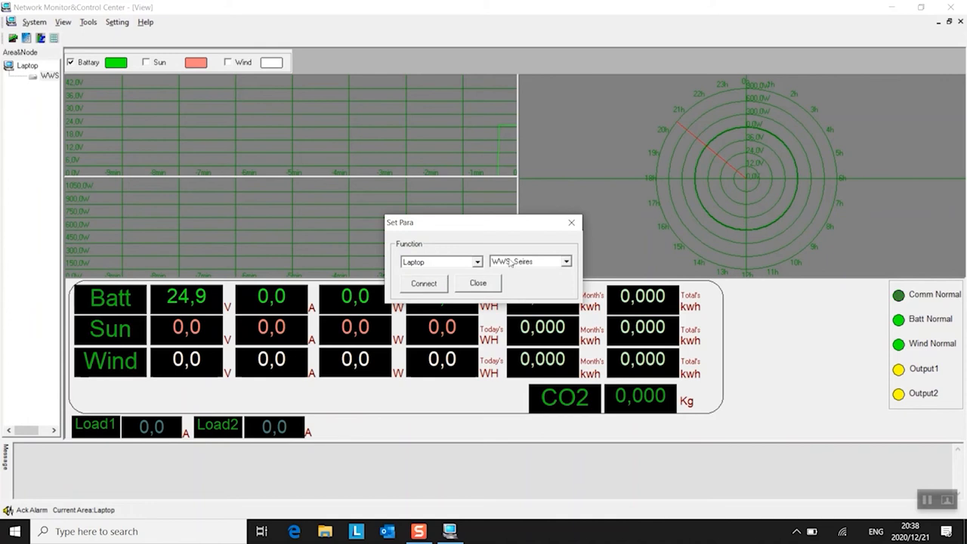
left_click(423, 283)
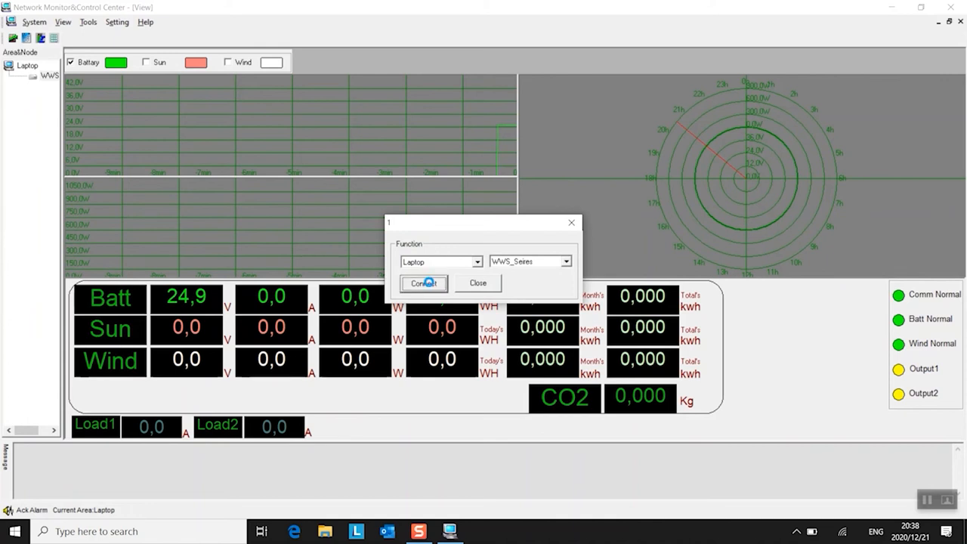
left_click(423, 282)
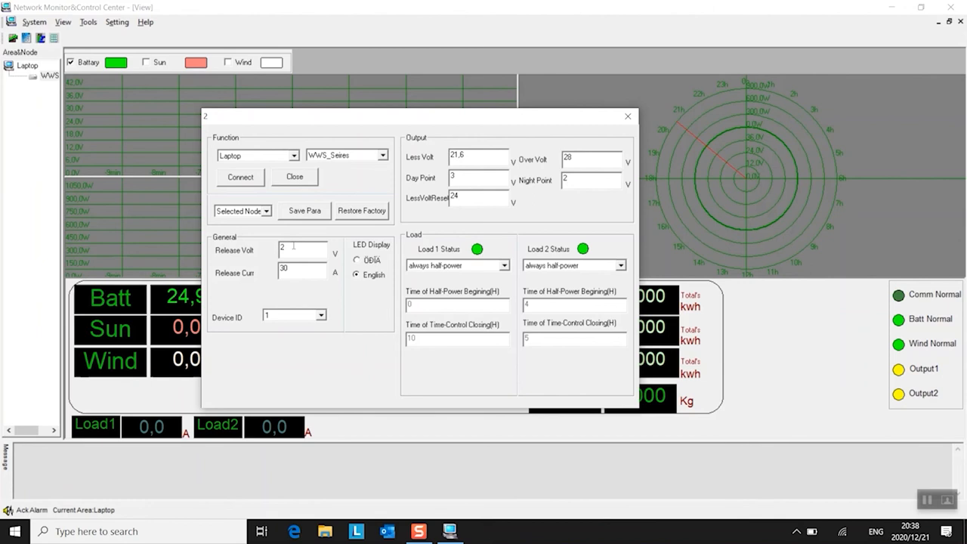
type("72")
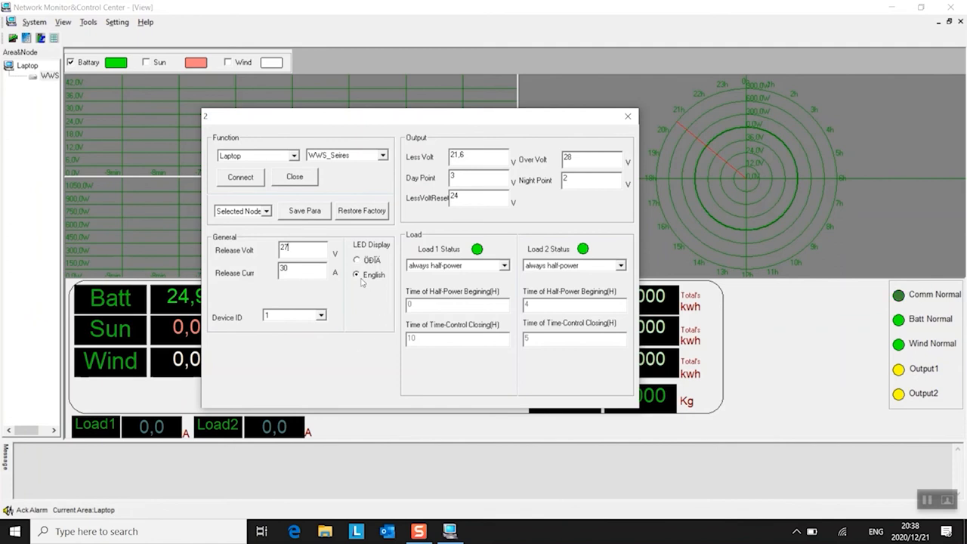
mouse_move(381, 283)
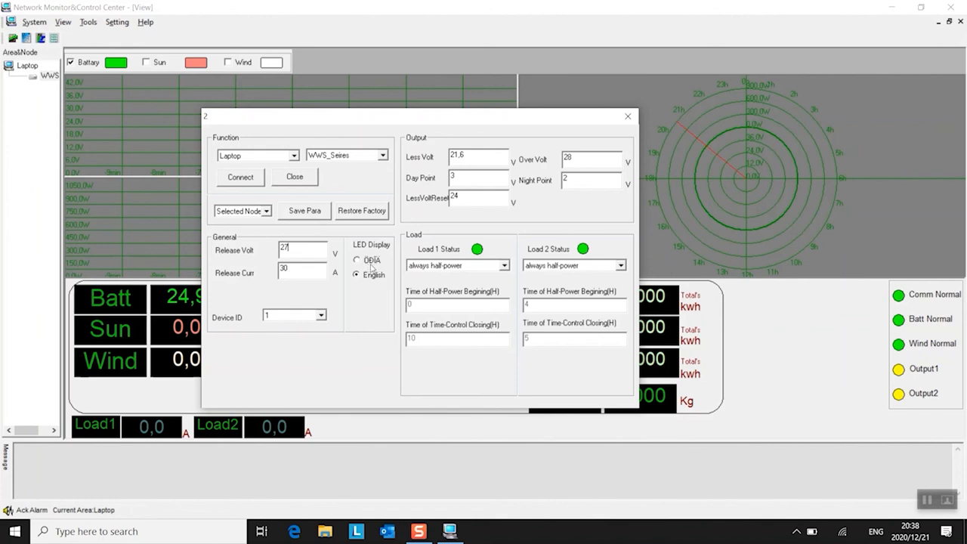
mouse_move(375, 268)
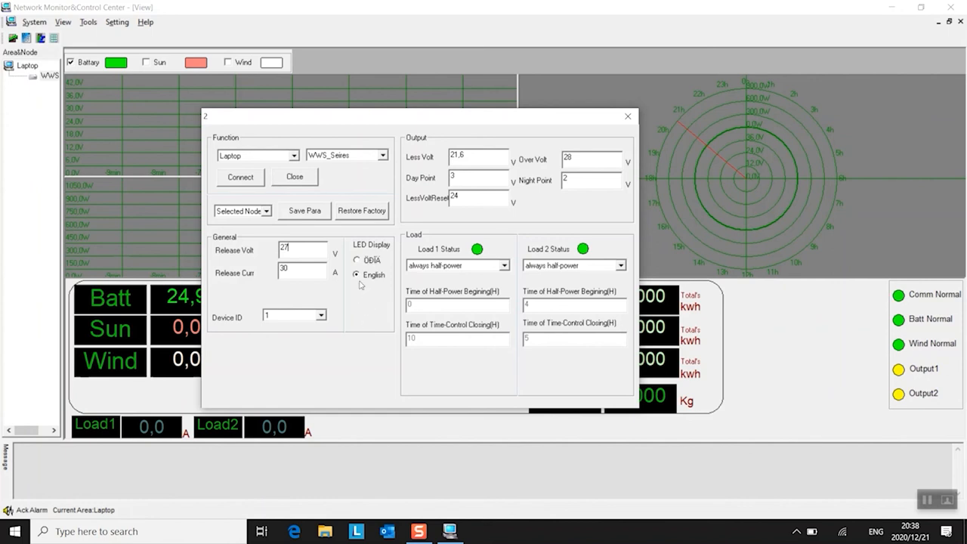
mouse_move(371, 299)
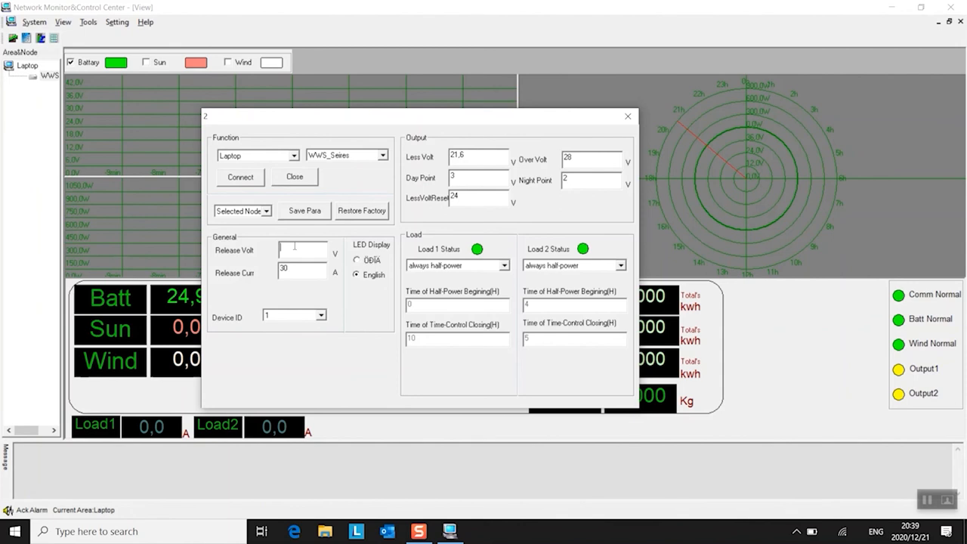
type("27")
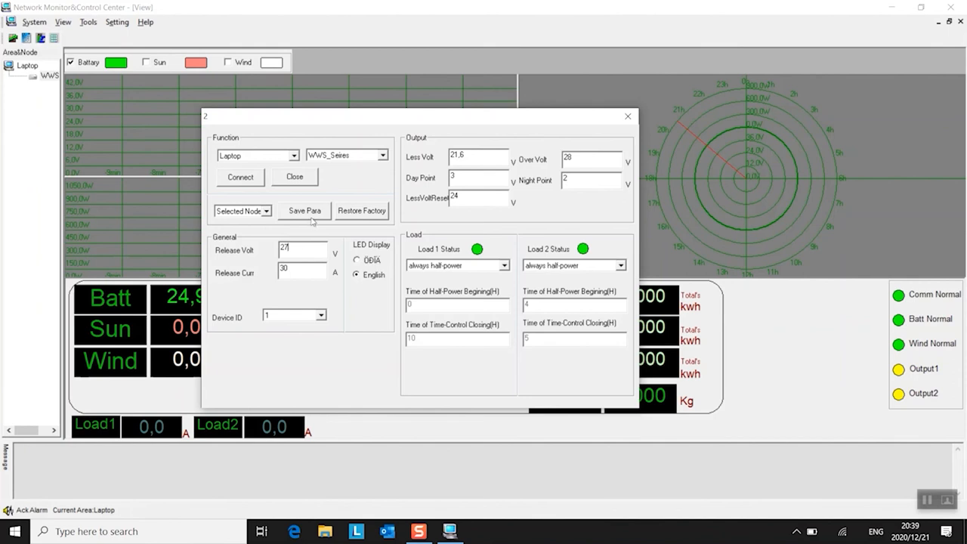
- Save the controller parameters, confirm 'Succeed in saving parameters', and close the window
left_click(304, 210)
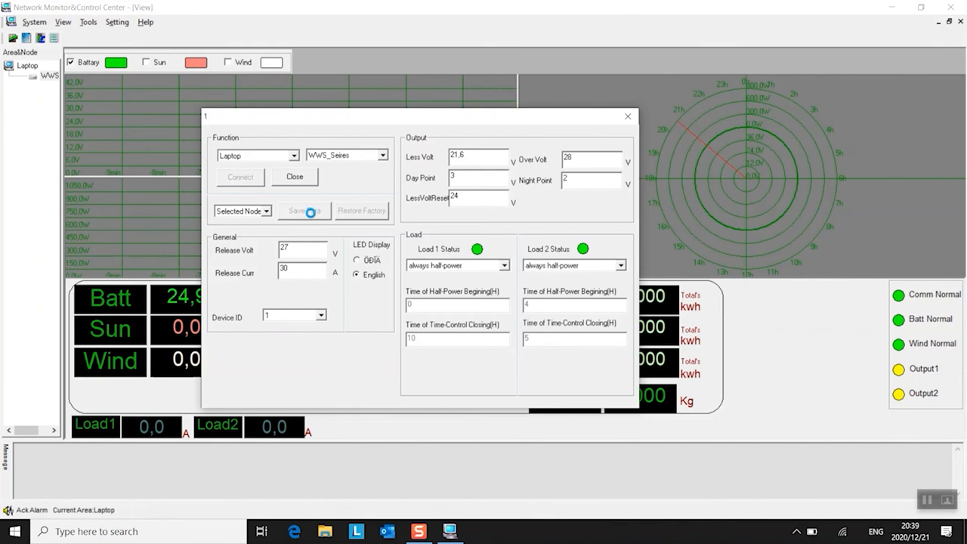
left_click(303, 211)
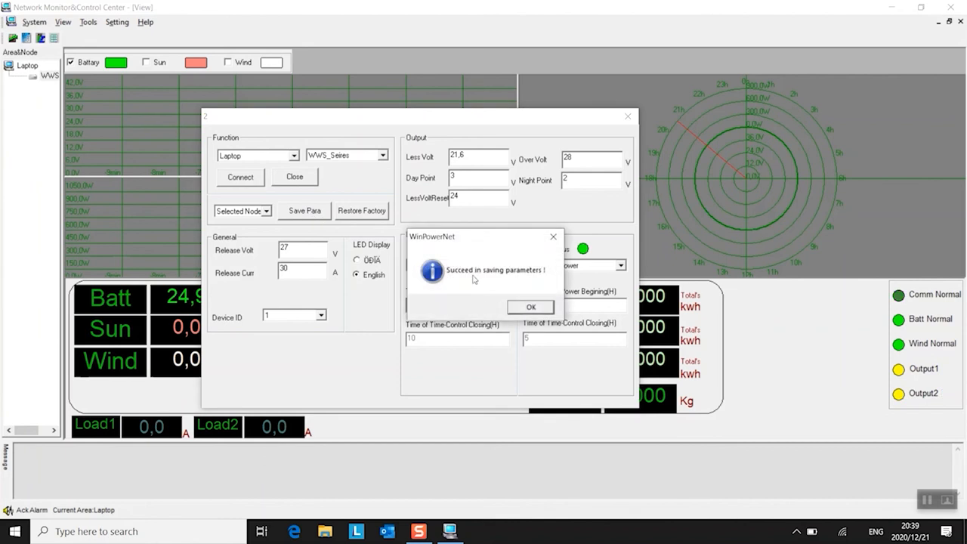
mouse_move(486, 288)
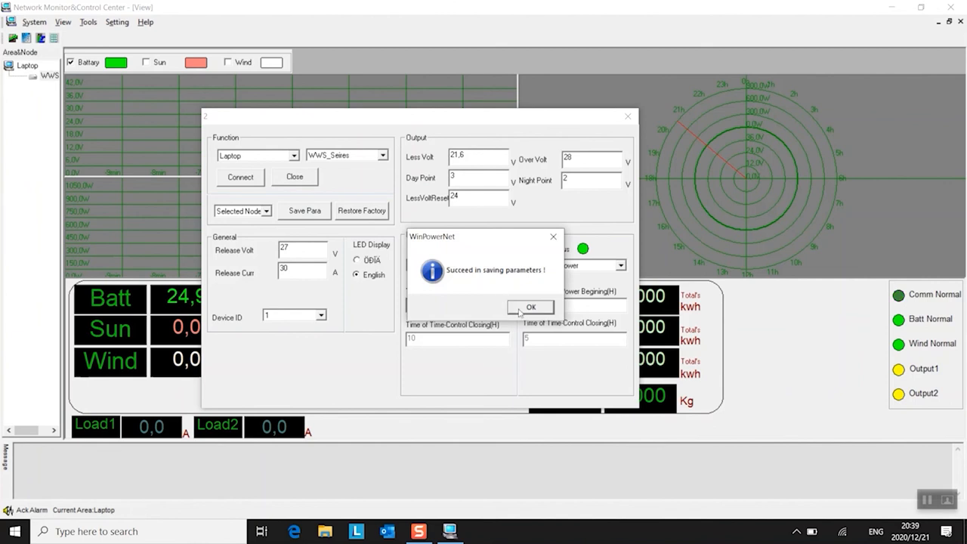
left_click(531, 306)
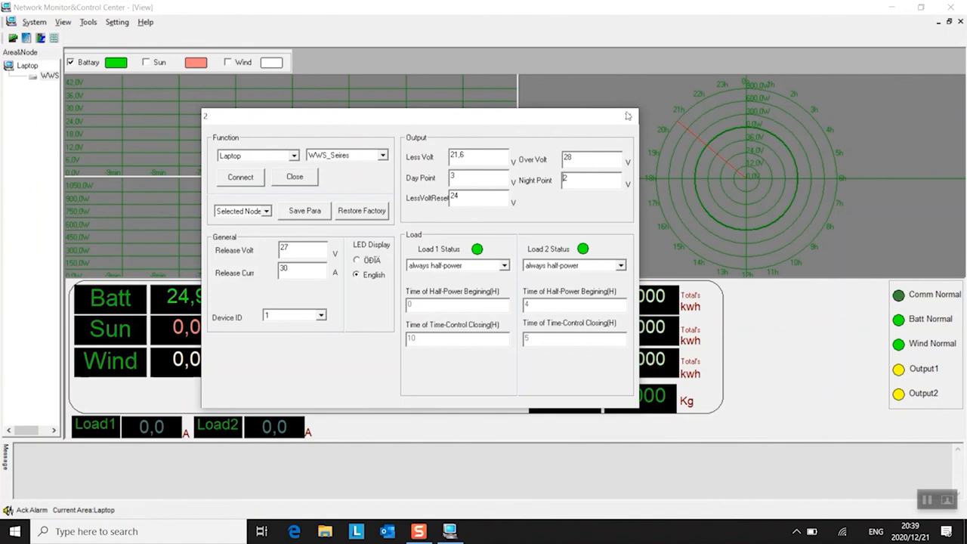
left_click(295, 176)
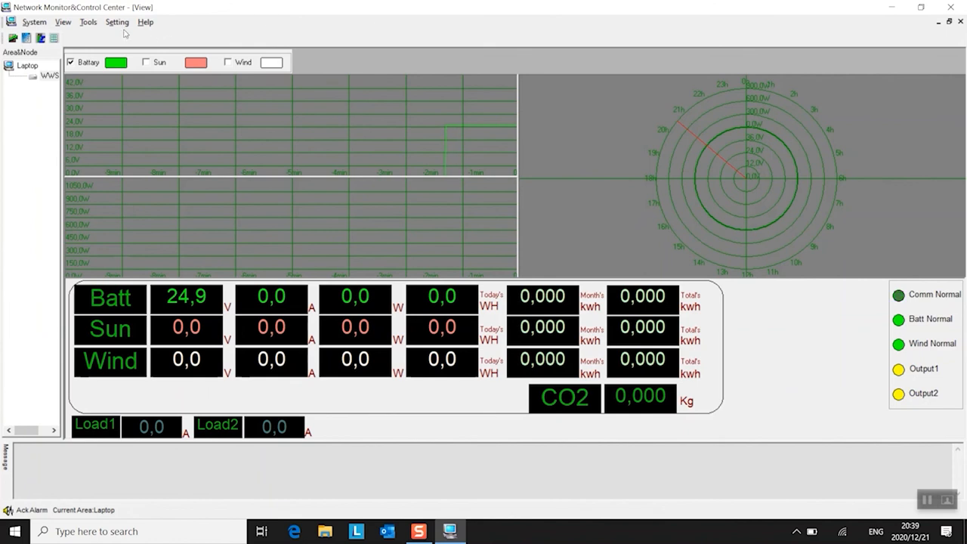
left_click(117, 21)
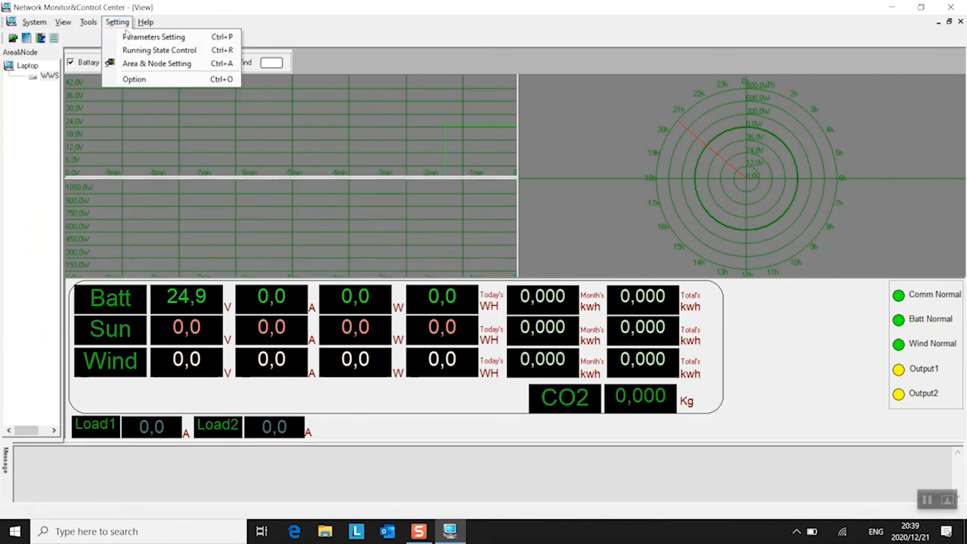
left_click(157, 63)
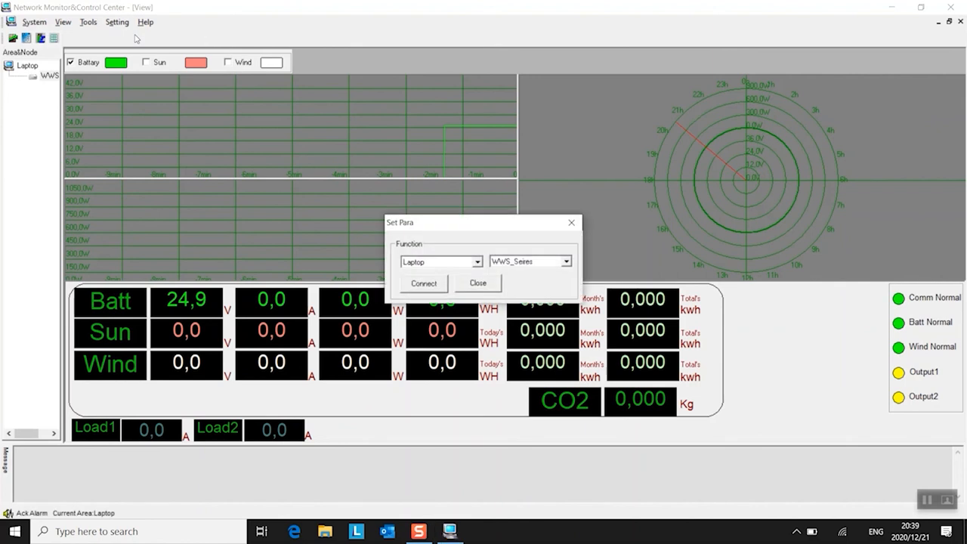
left_click(423, 283)
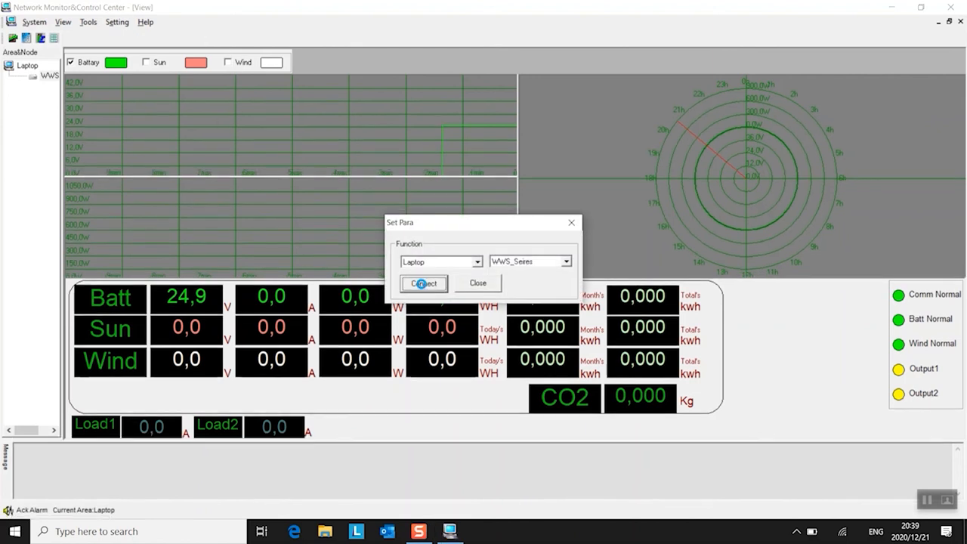
left_click(423, 283)
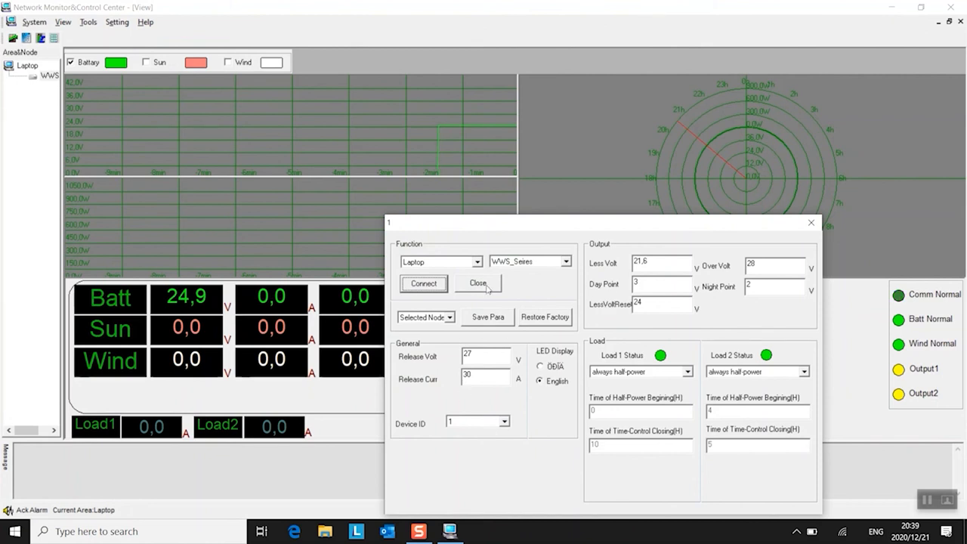
left_click(478, 283)
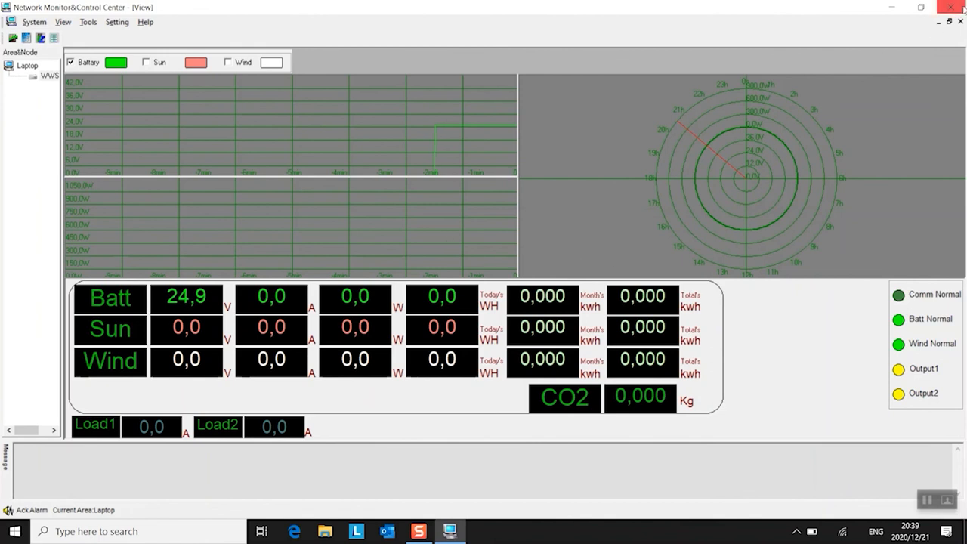
- Exit and relaunch Network Monitor&Control Center, then bring up Switch User
left_click(951, 7)
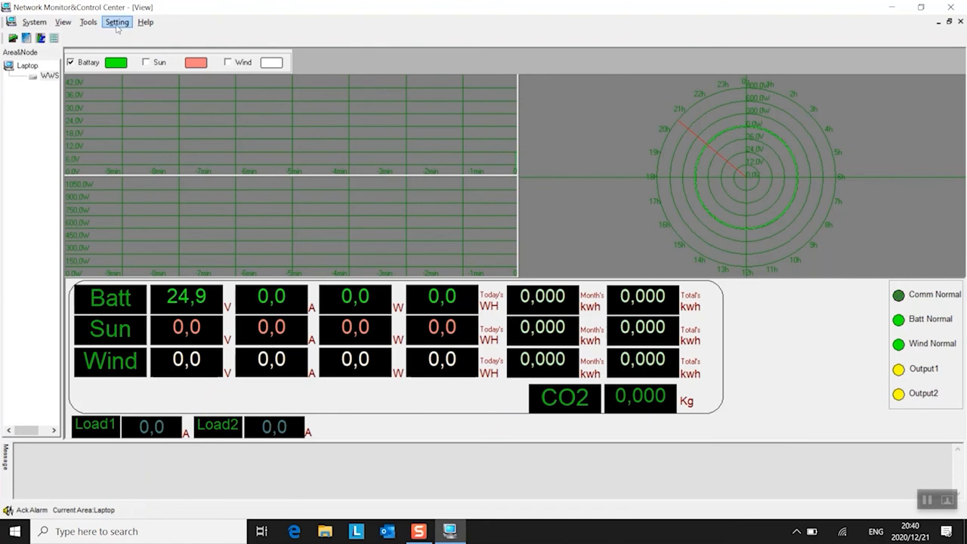
left_click(116, 21)
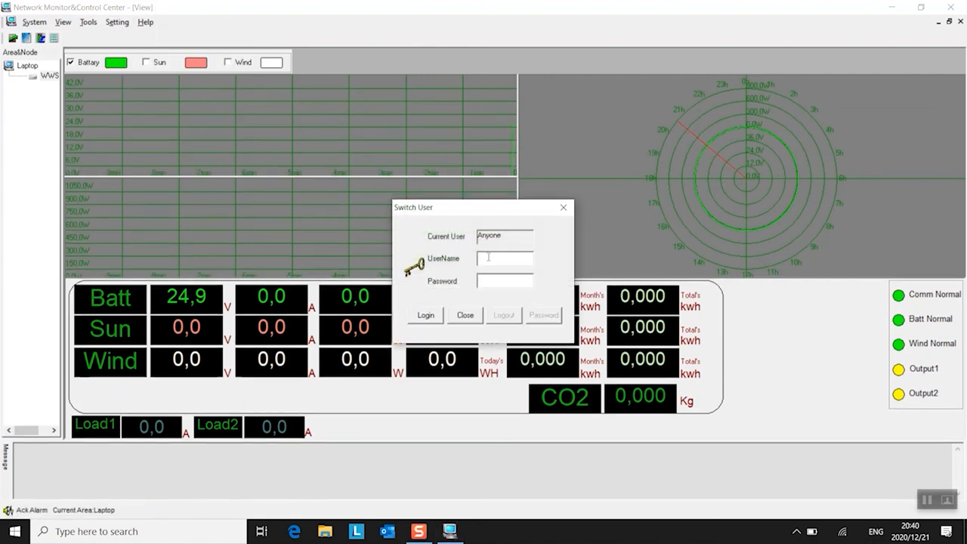
- Log in as admin and acknowledge the user switch confirmation
type("ad")
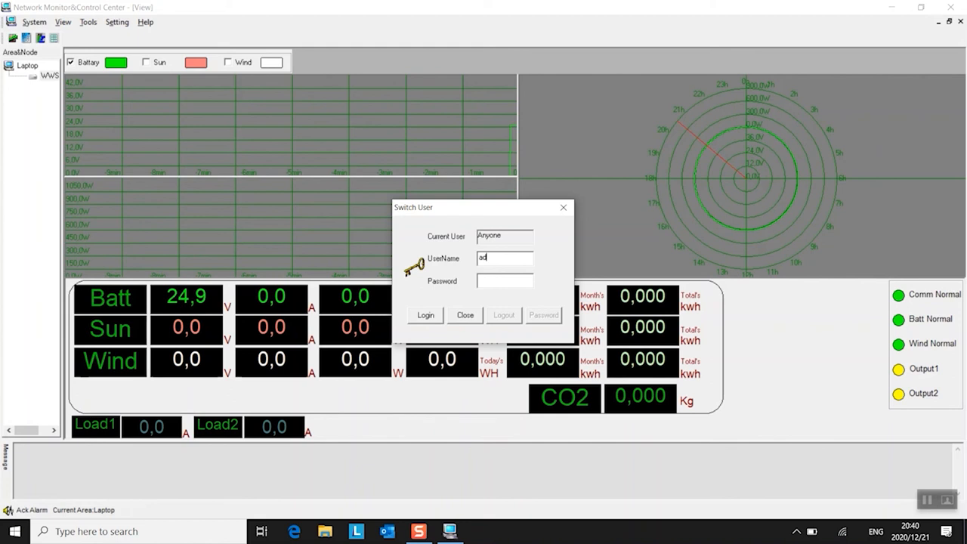
type("admin")
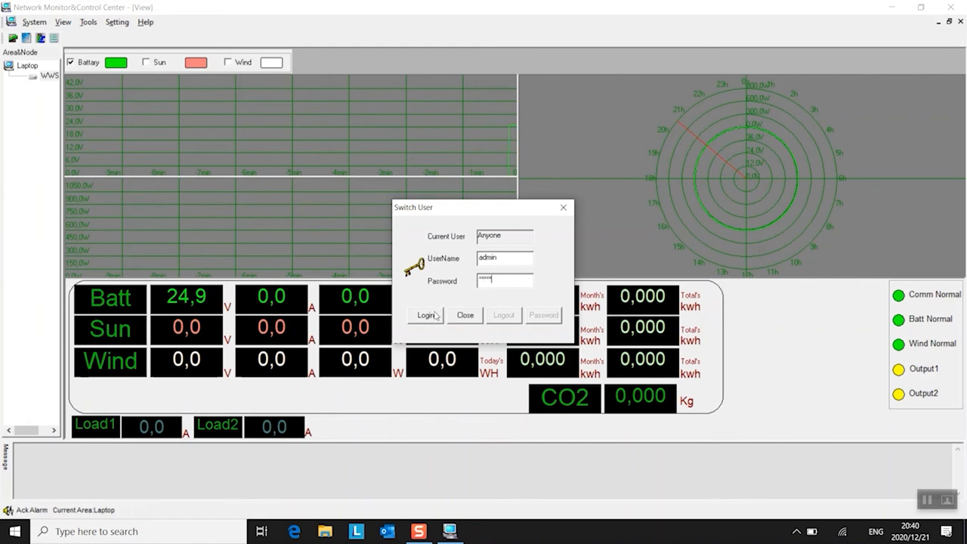
left_click(426, 315)
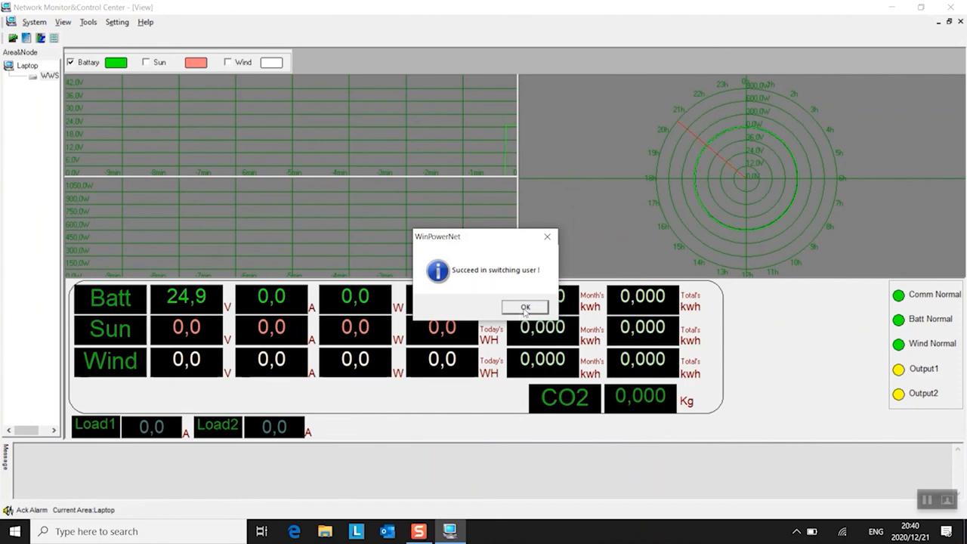
left_click(524, 306)
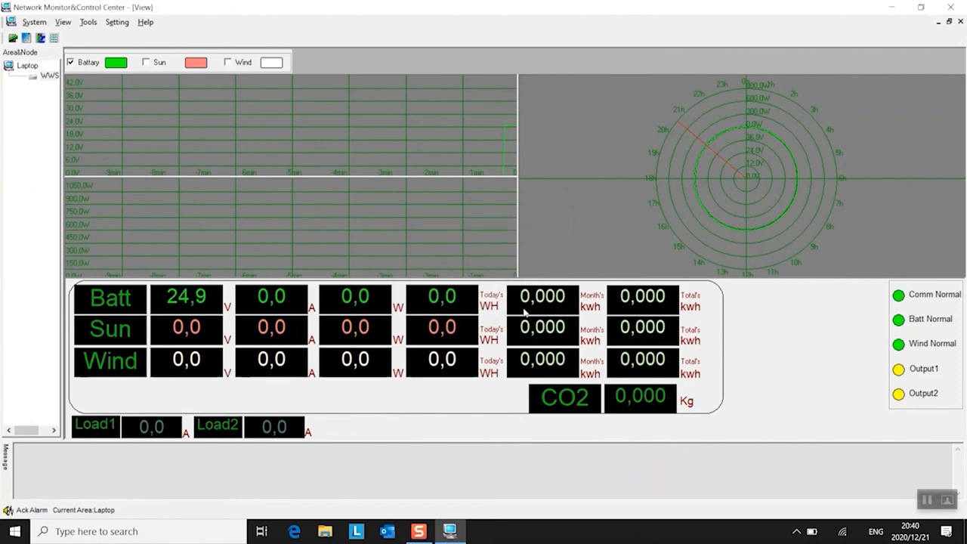
left_click(116, 21)
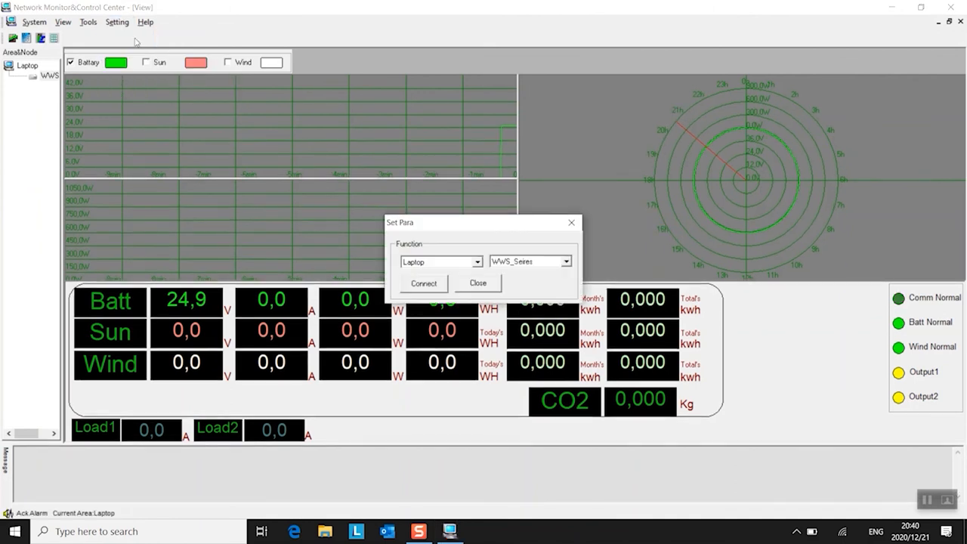
- Reconnect to WWS_Seires and verify Release Volt 27 and English LED display
left_click(423, 283)
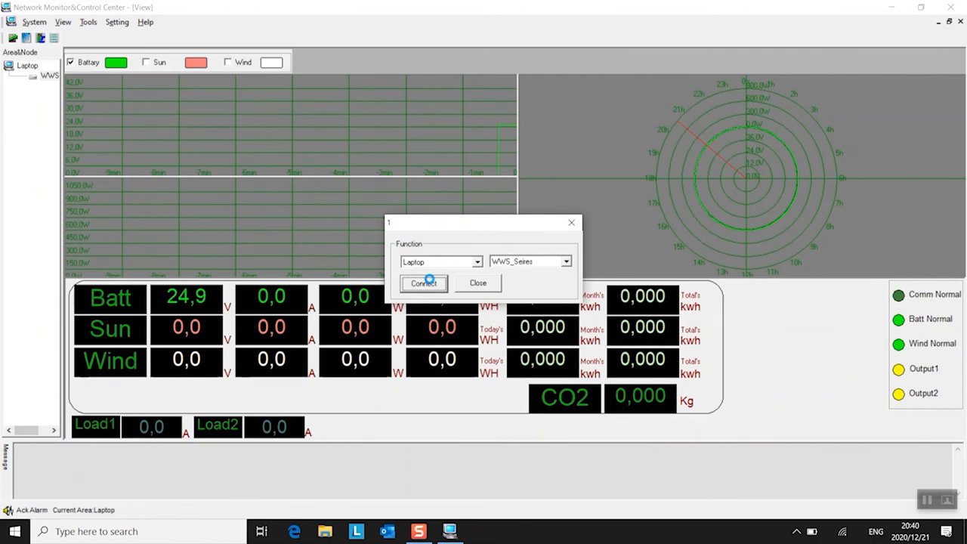
left_click(424, 283)
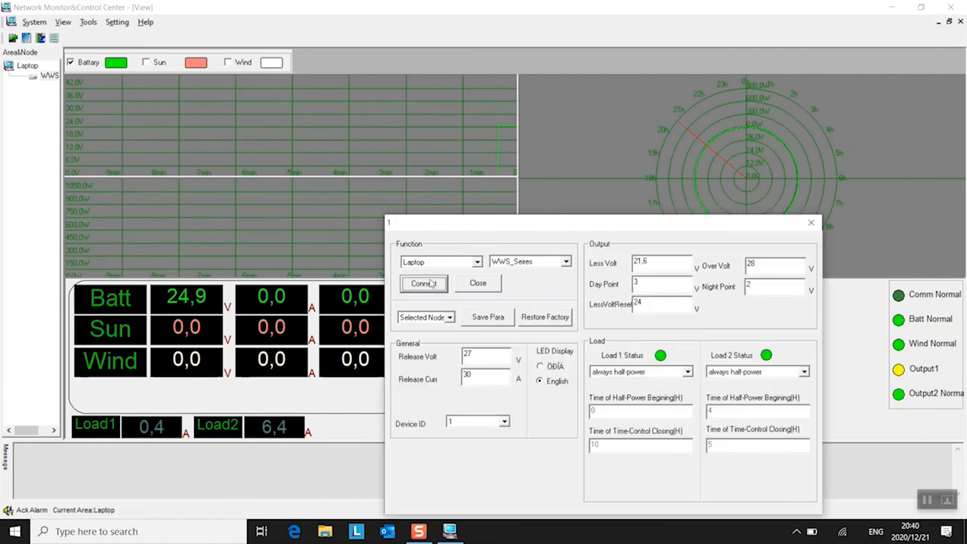
left_click(424, 284)
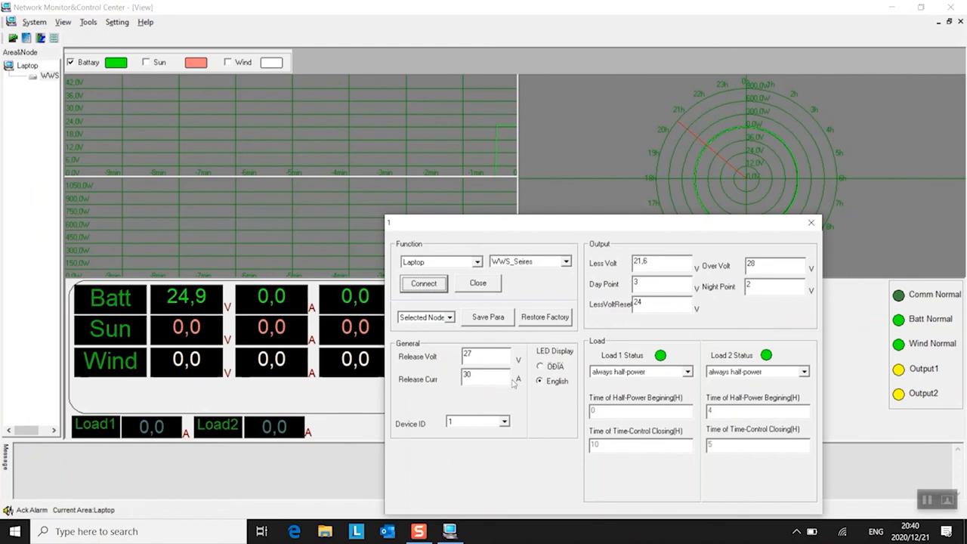
mouse_move(641, 320)
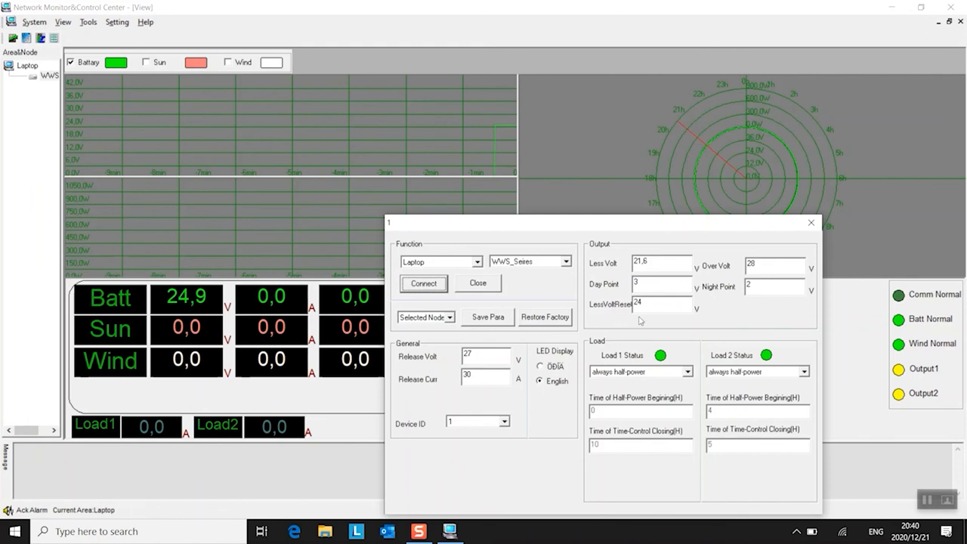
mouse_move(654, 257)
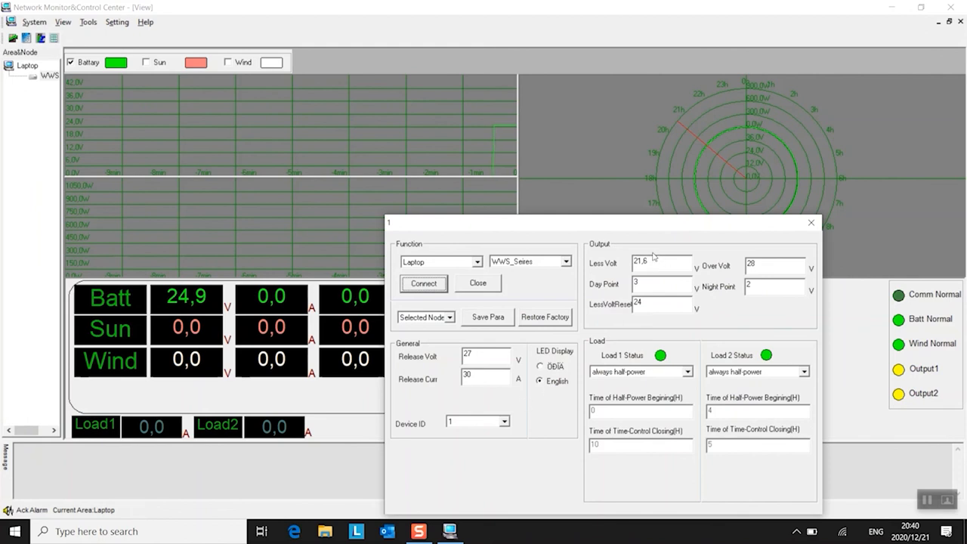